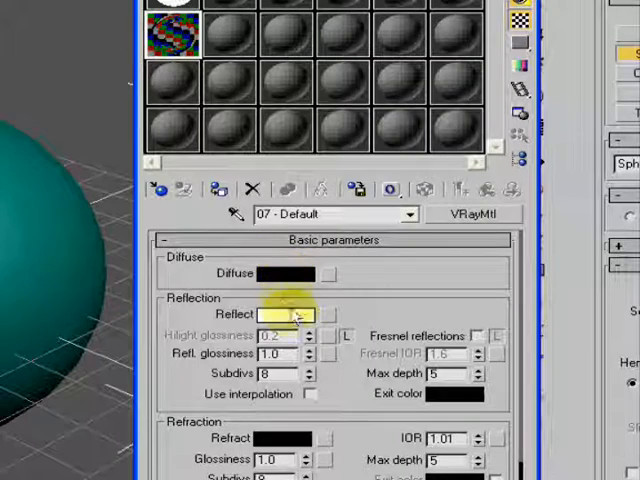
Set material 07 - Default's Reflect colour to white for a mirror-like sample.
{"action": "left_click", "coordinate": [292, 314]}
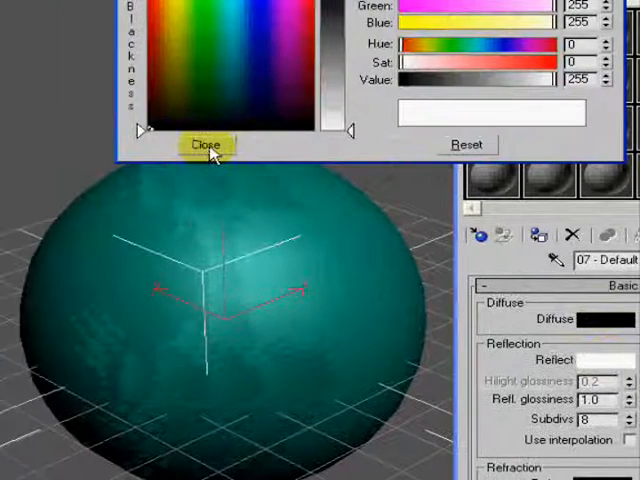
{"action": "left_click", "coordinate": [208, 144]}
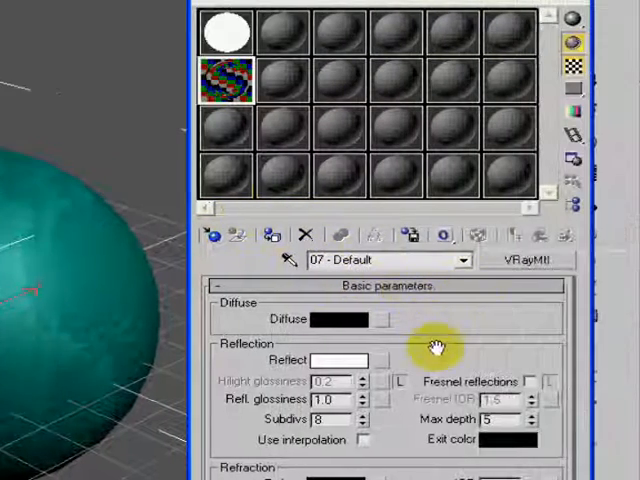
{"action": "scroll", "scroll_direction": "down", "scroll_amount": 3}
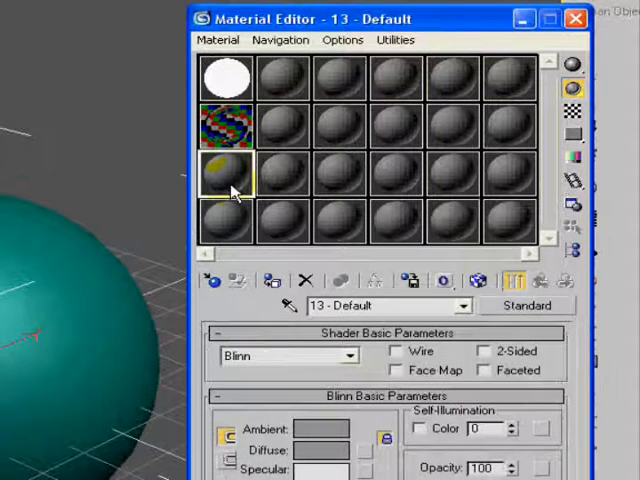
Pick an unused slot and switch material 13 - Default from Standard to VRayMtl.
{"action": "left_click", "coordinate": [224, 126]}
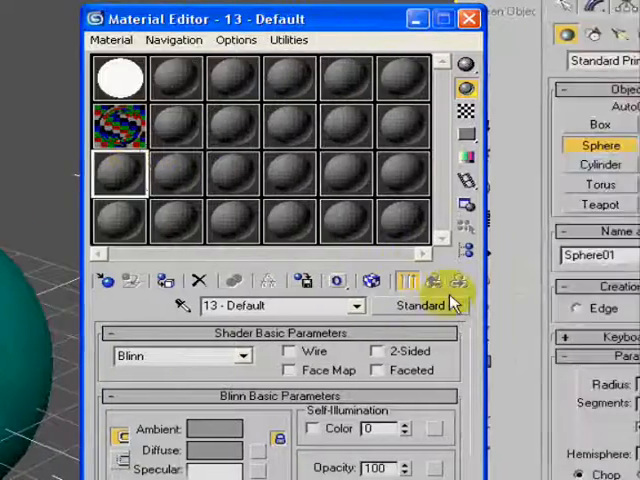
{"action": "left_click", "coordinate": [414, 304]}
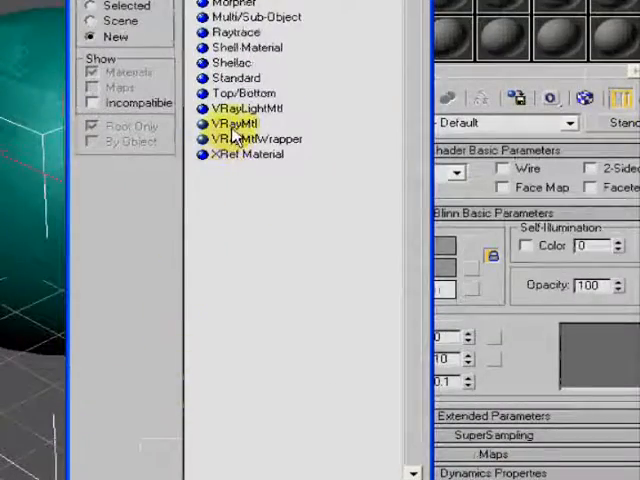
{"action": "double_click", "coordinate": [230, 122]}
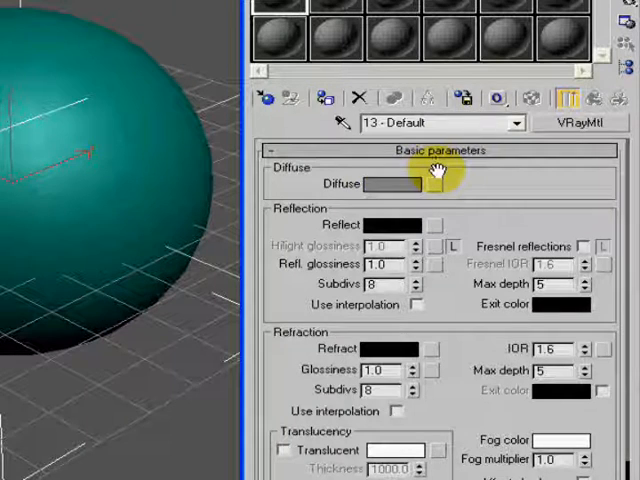
{"action": "mouse_move", "coordinate": [448, 196]}
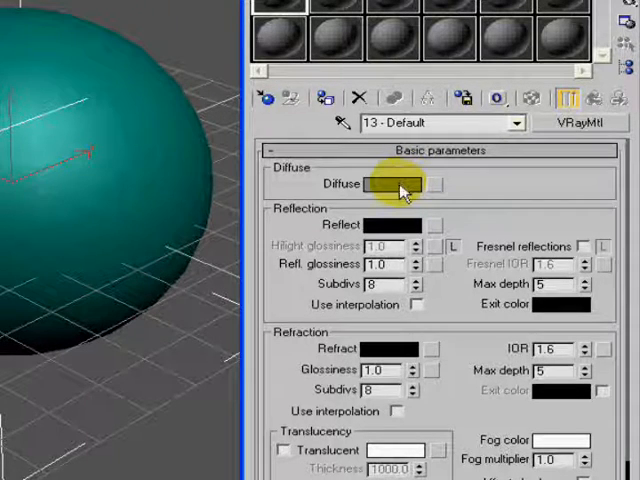
Set a dark grey (50) diffuse colour and a lighter grey reflection colour.
{"action": "left_click", "coordinate": [392, 184]}
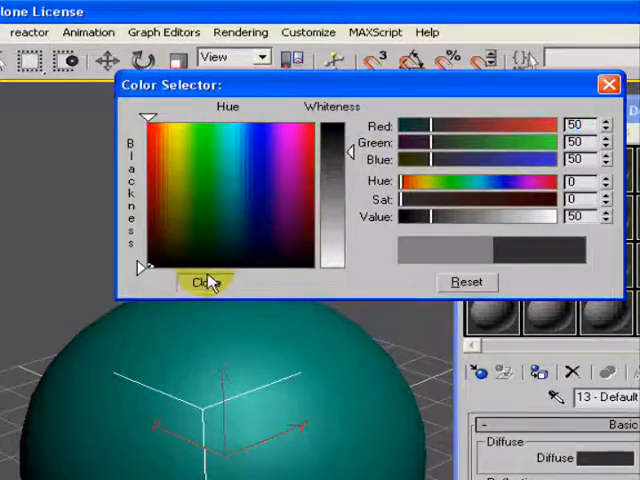
{"action": "left_click", "coordinate": [208, 282]}
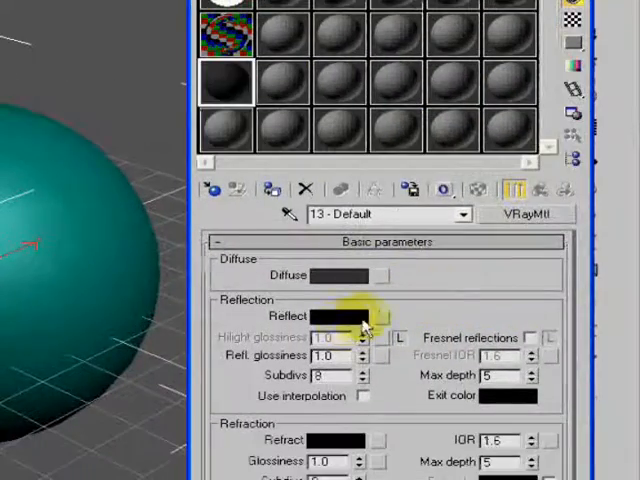
{"action": "left_click", "coordinate": [378, 316]}
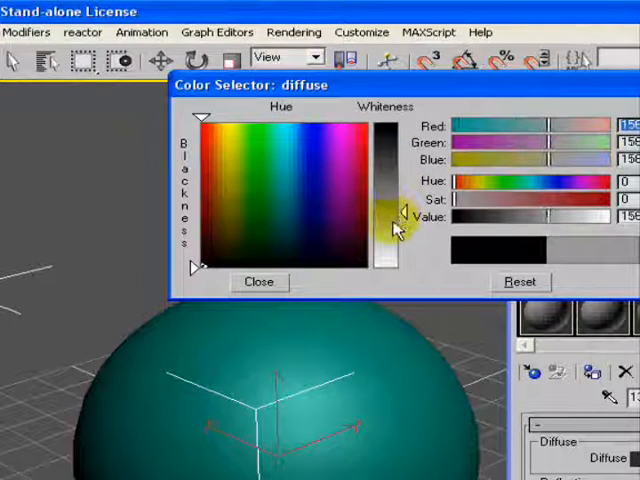
{"action": "left_click", "coordinate": [260, 280]}
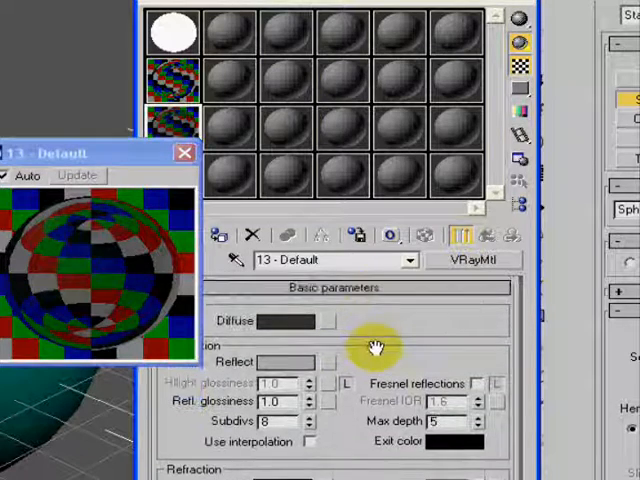
Scroll past the BRDF rollout to the Maps rollout and its None map buttons.
{"action": "scroll", "scroll_direction": "down", "scroll_amount": 3}
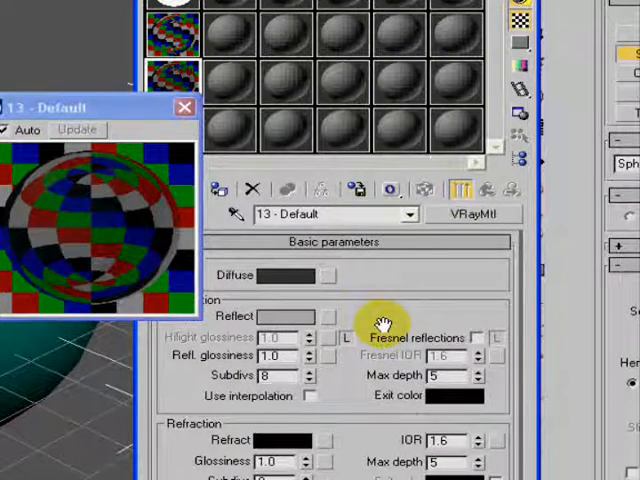
{"action": "scroll", "scroll_direction": "down", "scroll_amount": 3}
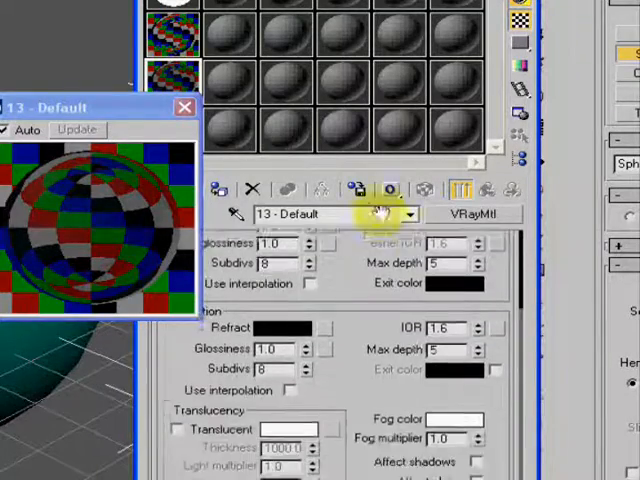
{"action": "scroll", "scroll_direction": "down", "scroll_amount": 3}
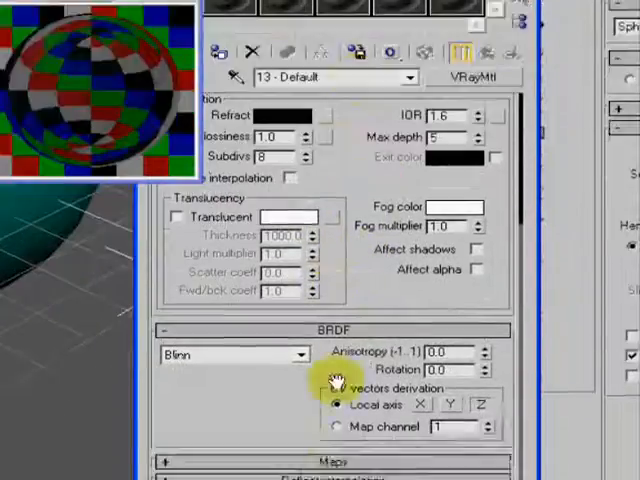
{"action": "scroll", "scroll_direction": "down", "scroll_amount": 3}
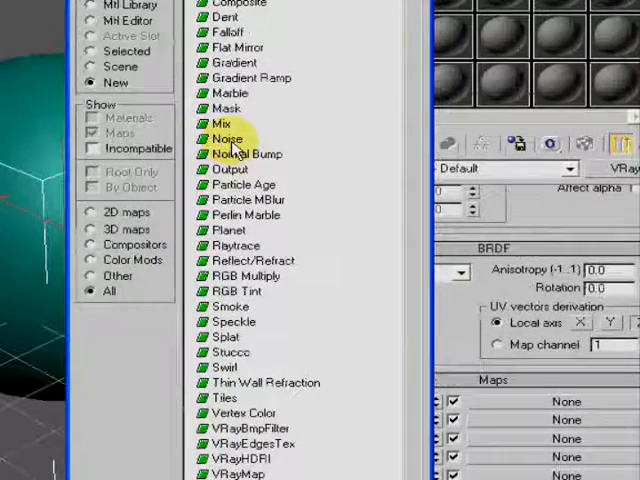
Load a Noise map (Map #7) into the slot and begin stretching its tiling.
{"action": "double_click", "coordinate": [228, 136]}
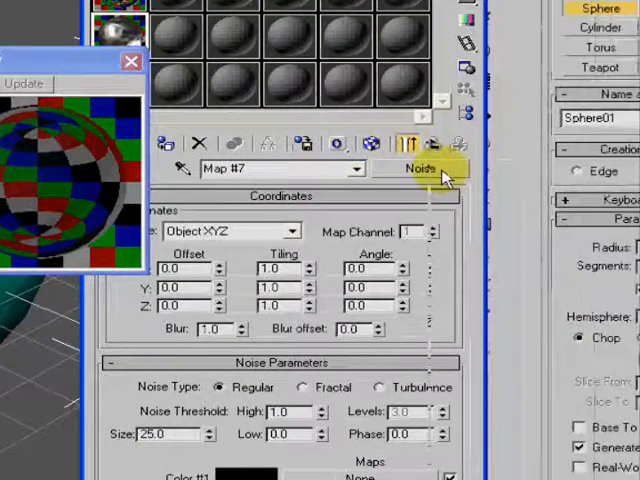
{"action": "left_click", "coordinate": [408, 144]}
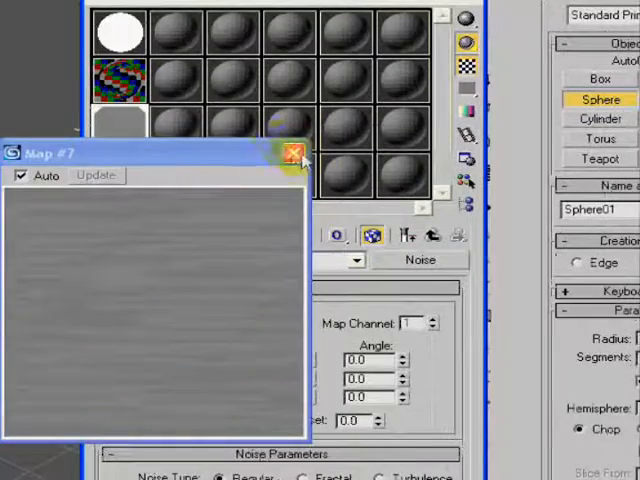
Close the noise map preview and return to the parent VRayMtl with noise in Refl. glossiness.
{"action": "left_click", "coordinate": [296, 152]}
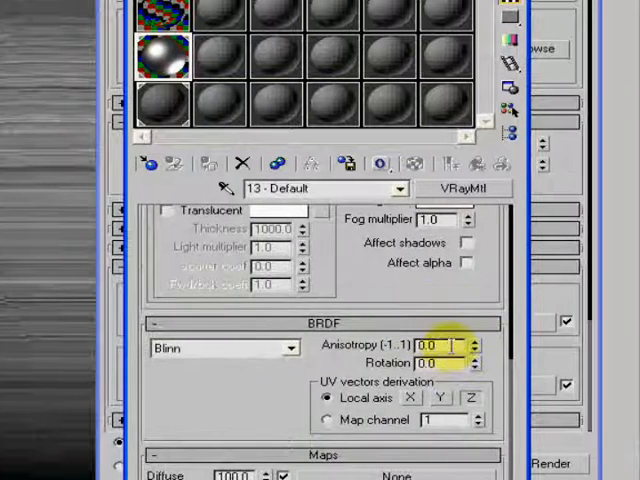
In the BRDF rollout set Anisotropy 0.9 and enter a Rotation value.
{"action": "scroll", "scroll_direction": "down", "scroll_amount": 3}
{"action": "type", "text": "0.9"}
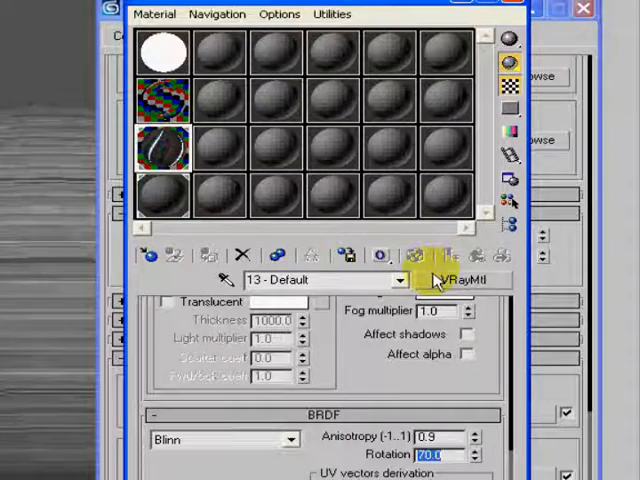
{"action": "scroll", "scroll_direction": "down", "scroll_amount": 3}
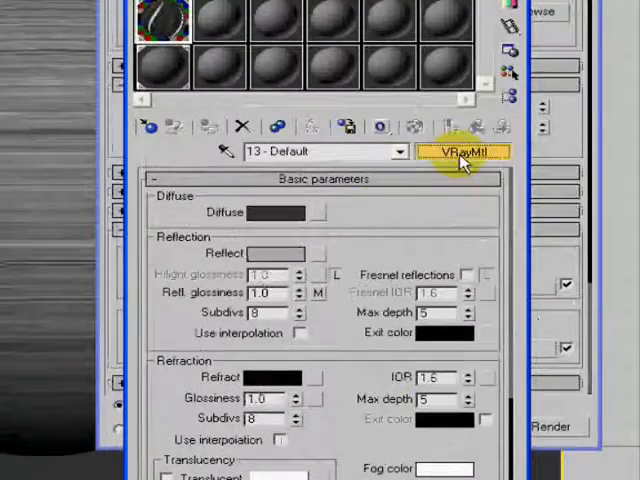
Replace the material with a Blend, keeping the VRayMtl as a sub-material.
{"action": "left_click", "coordinate": [464, 152]}
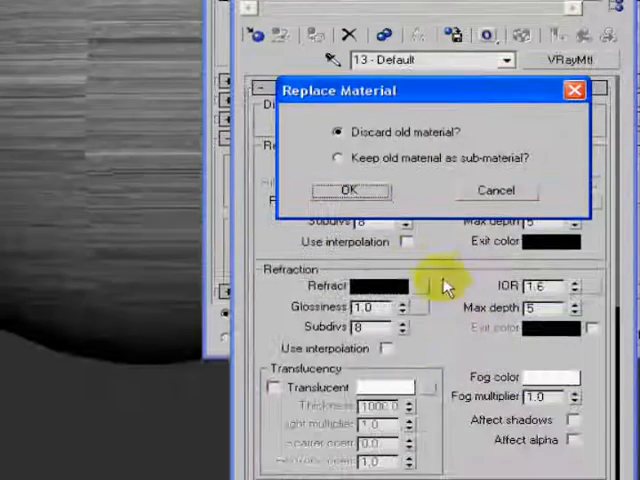
{"action": "left_click", "coordinate": [334, 158]}
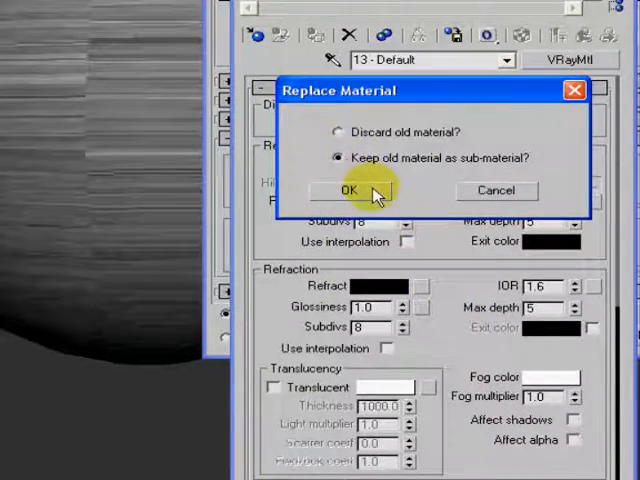
{"action": "left_click", "coordinate": [348, 190]}
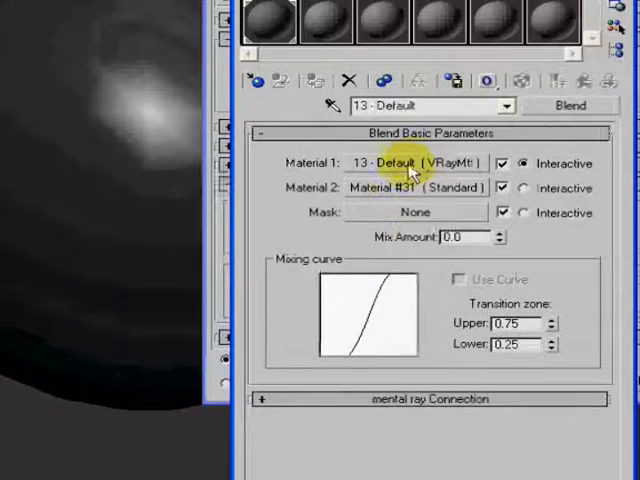
Copy Material 1 into the Material 2 slot as an independent copy.
{"action": "left_click", "coordinate": [408, 164]}
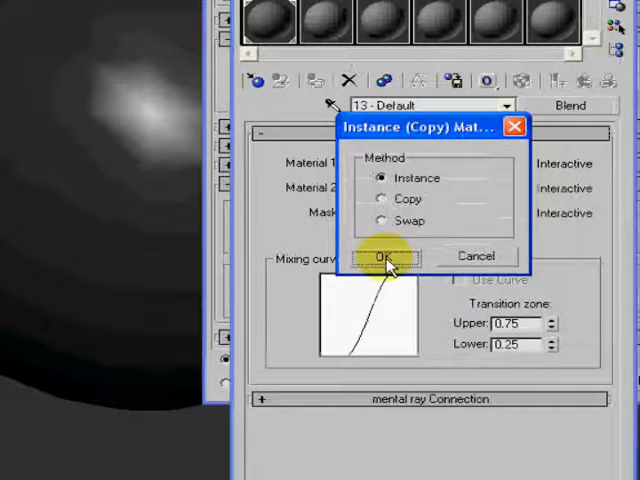
{"action": "left_click", "coordinate": [380, 200]}
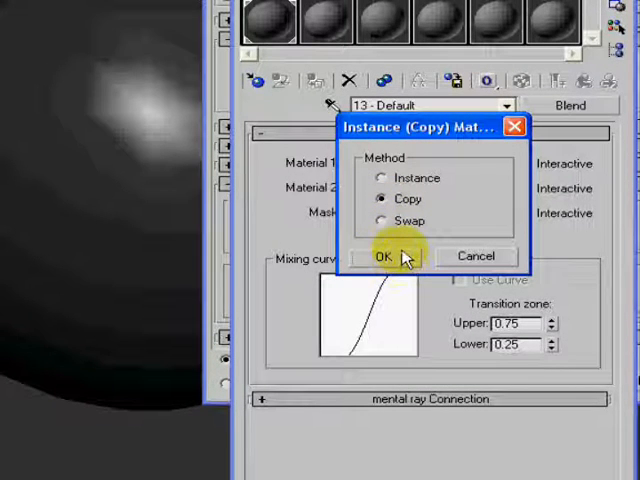
{"action": "left_click", "coordinate": [378, 256]}
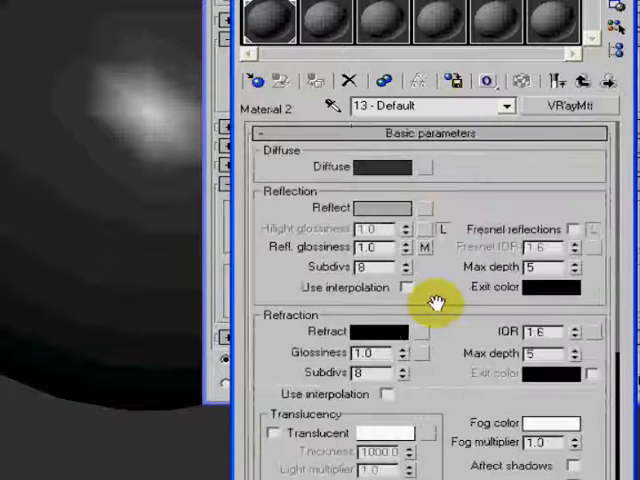
{"action": "scroll", "scroll_direction": "down", "scroll_amount": 3}
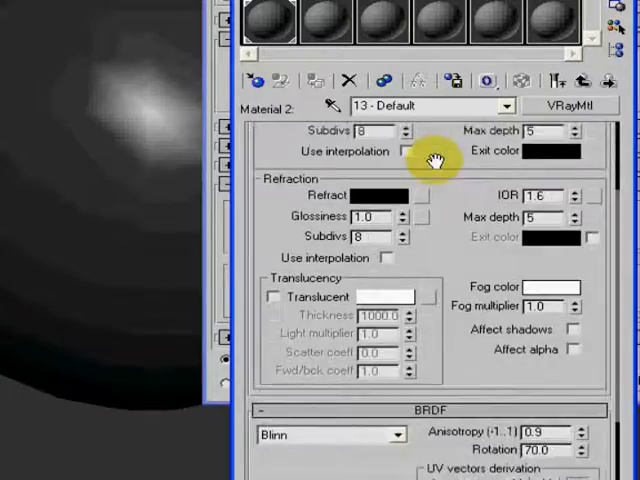
{"action": "scroll", "scroll_direction": "down", "scroll_amount": 3}
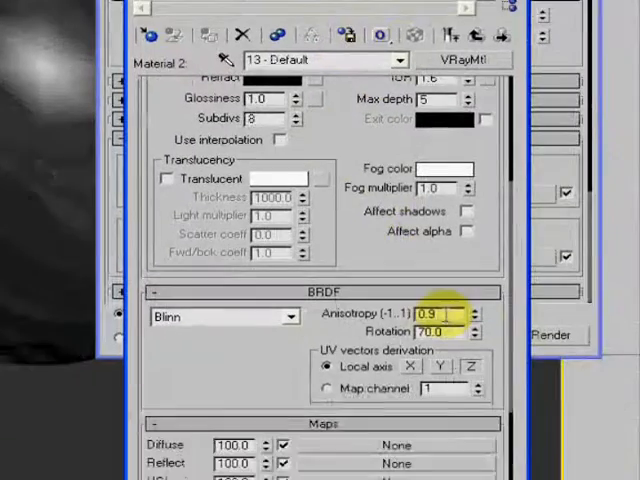